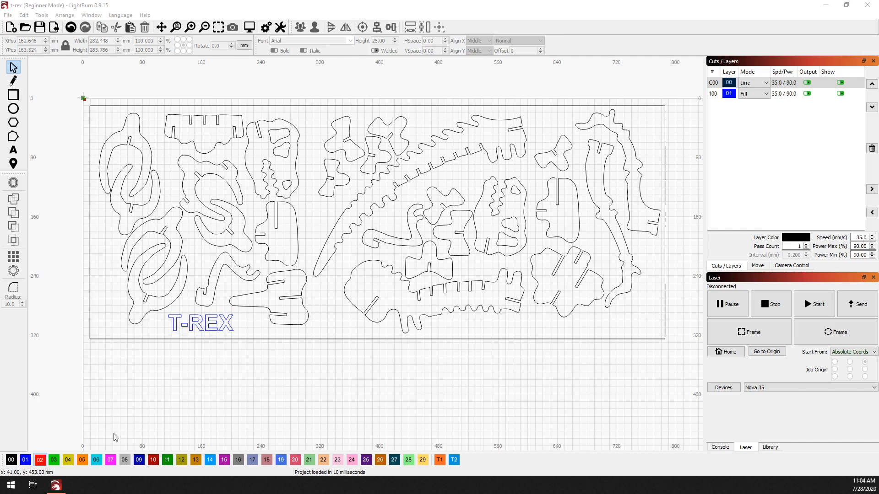
pyautogui.moveTo(407, 171)
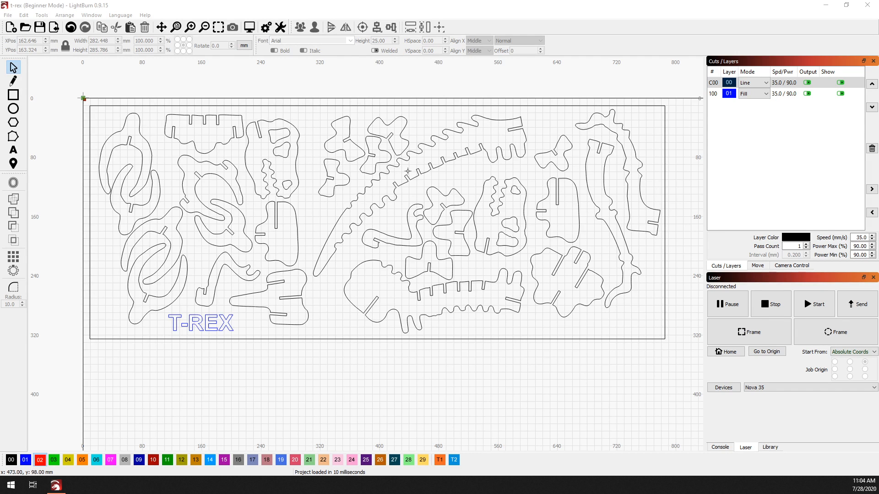
pyautogui.moveTo(262, 189)
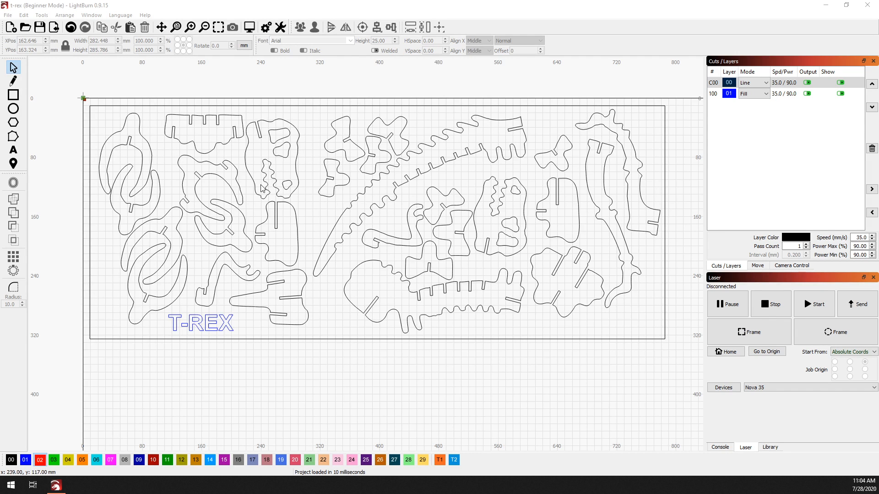
# - Select all puzzle pieces, then disable Beginner Mode (Simpler Interface) in Settings
pyautogui.press('ctrl+a')
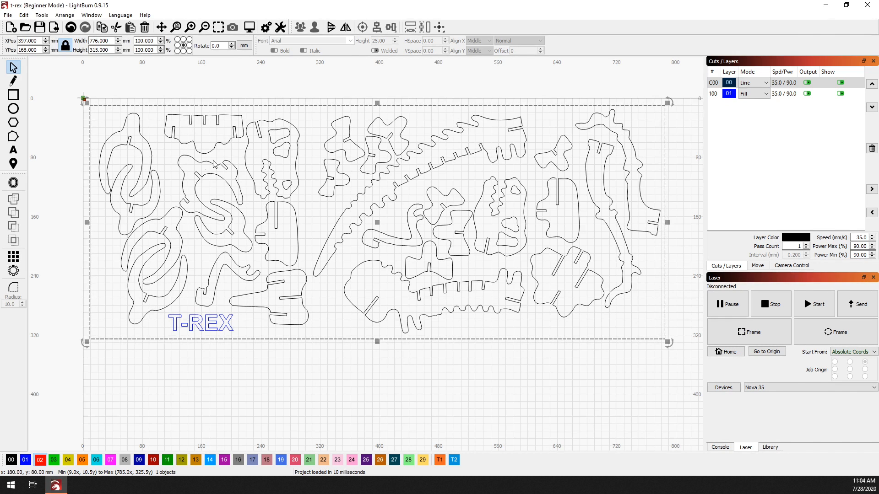
pyautogui.moveTo(217, 247)
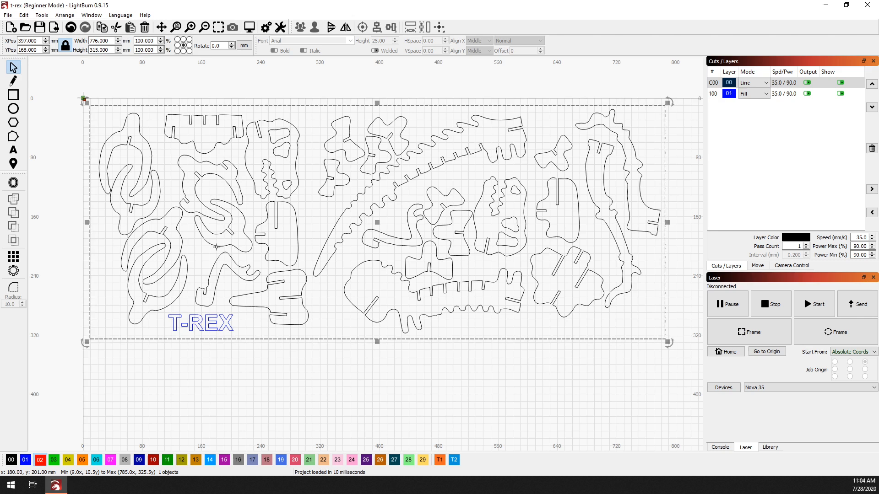
pyautogui.moveTo(231, 235)
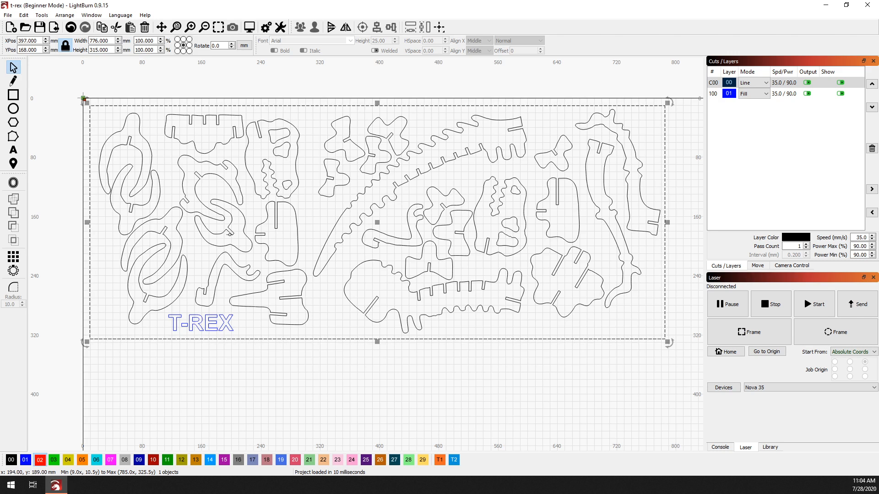
pyautogui.moveTo(274, 131)
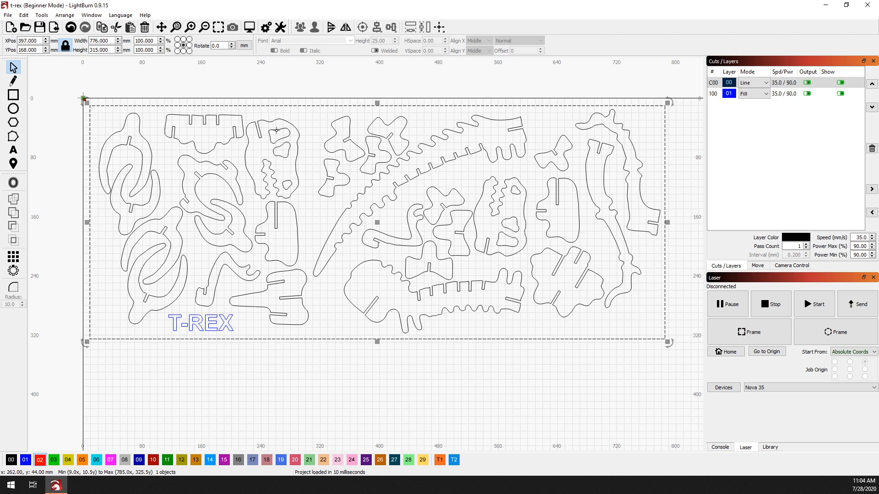
pyautogui.moveTo(246, 150)
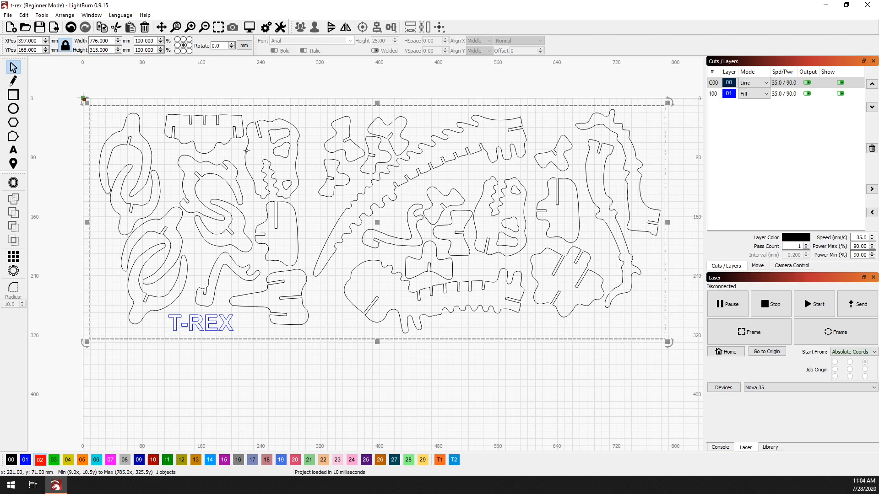
pyautogui.moveTo(244, 161)
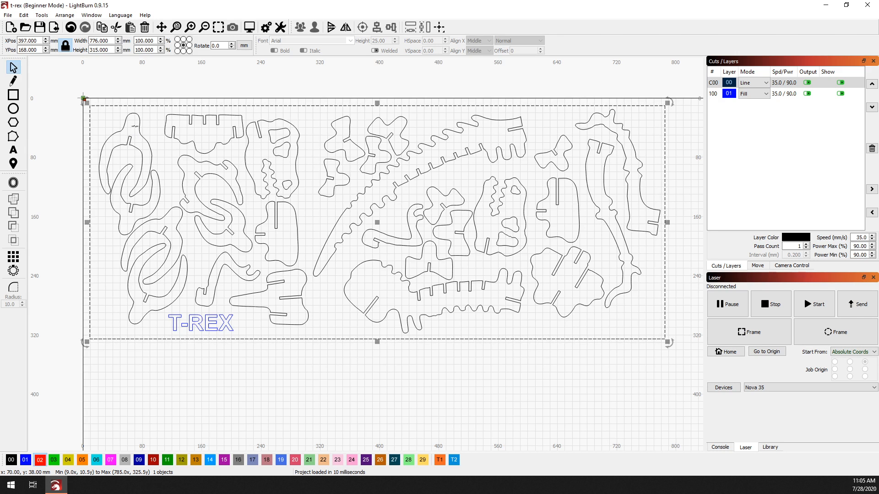
pyautogui.moveTo(134, 163)
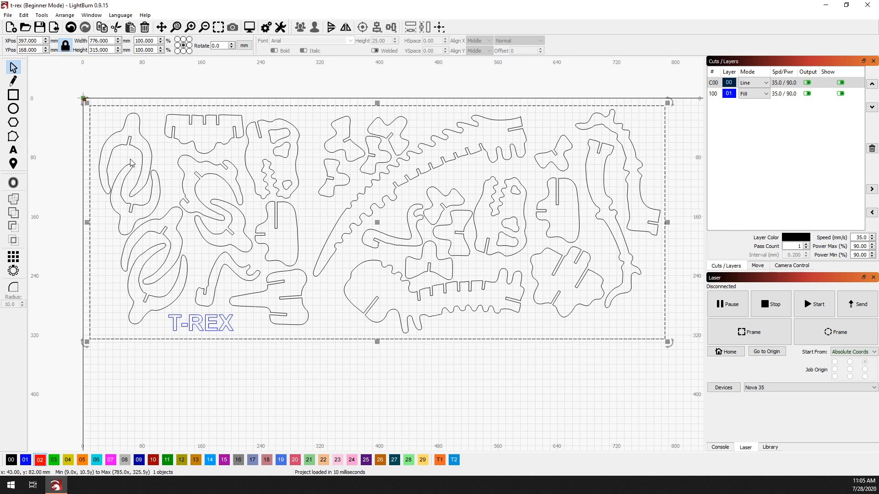
pyautogui.moveTo(259, 175)
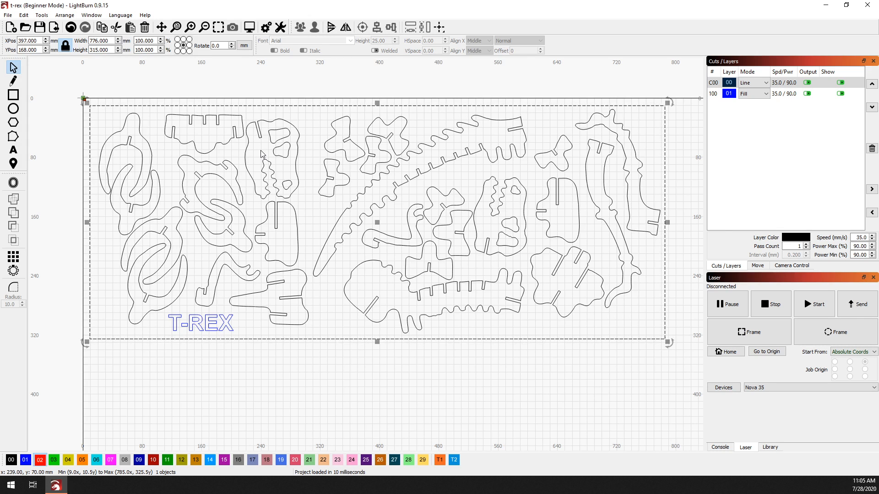
pyautogui.moveTo(263, 36)
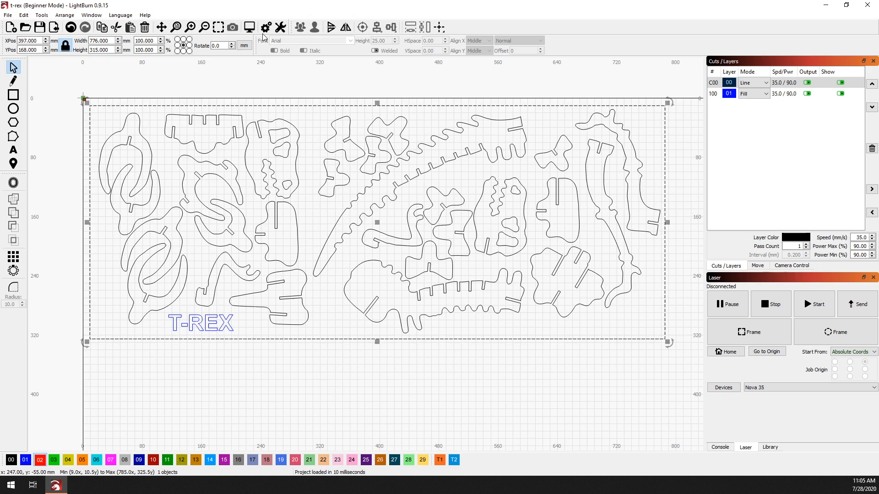
pyautogui.click(264, 27)
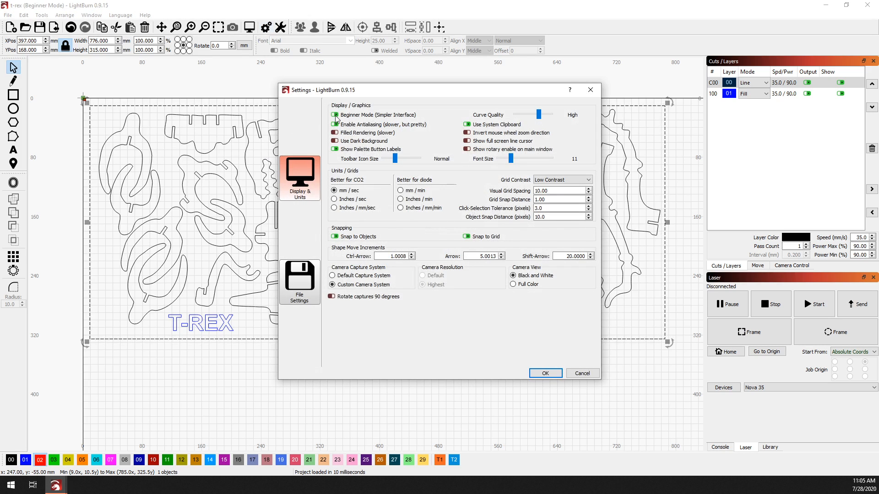
pyautogui.click(335, 125)
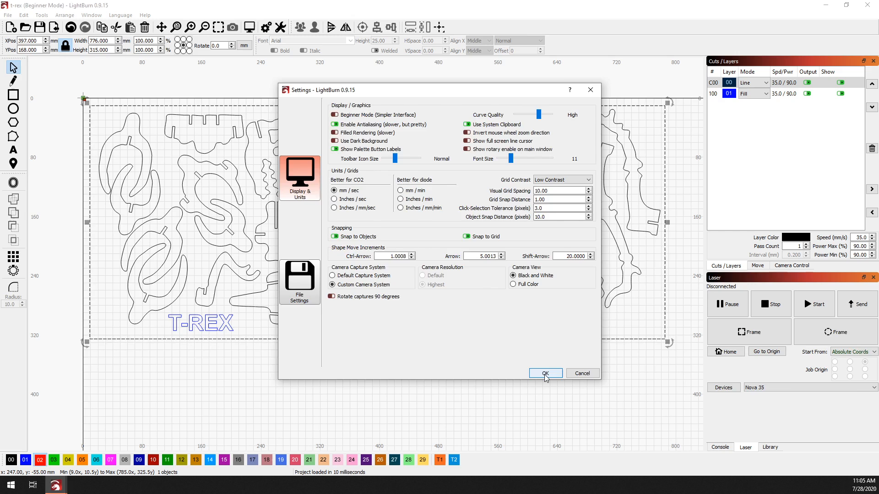
pyautogui.click(544, 373)
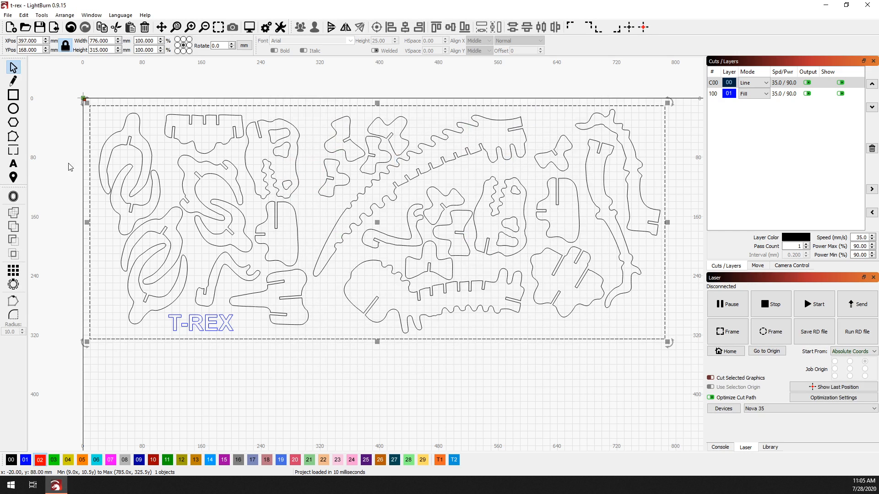
pyautogui.moveTo(13, 151)
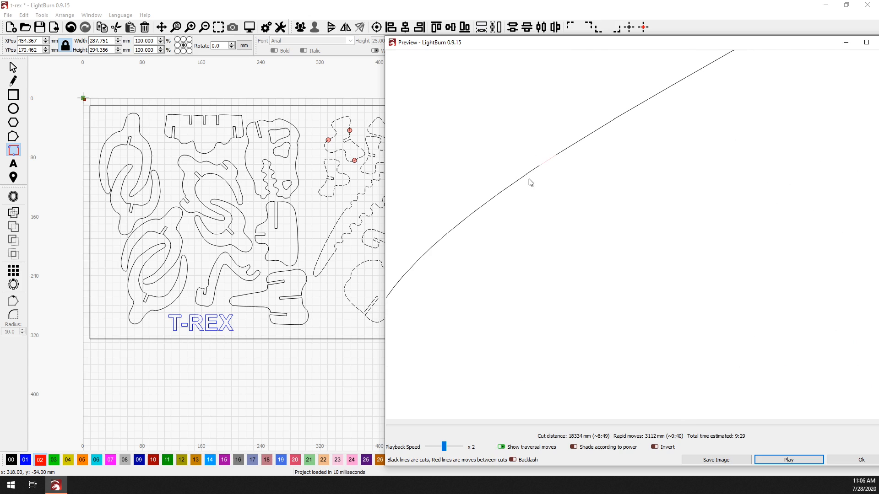
pyautogui.moveTo(558, 174)
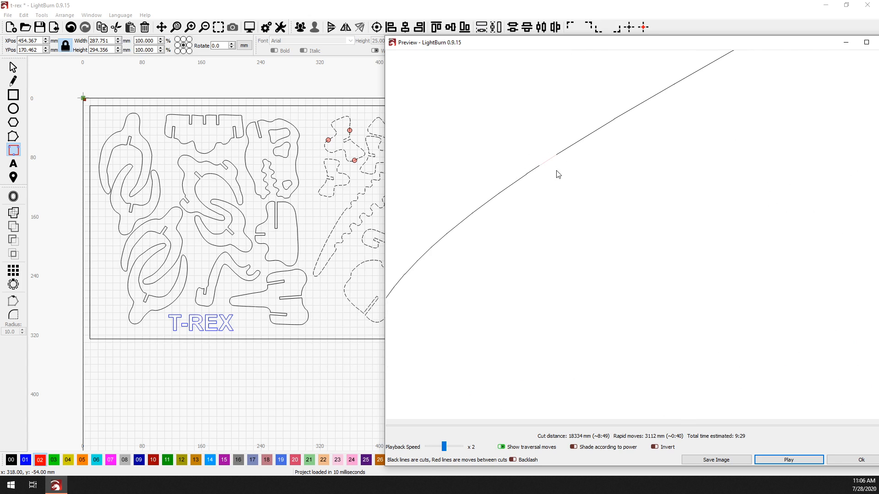
pyautogui.moveTo(559, 161)
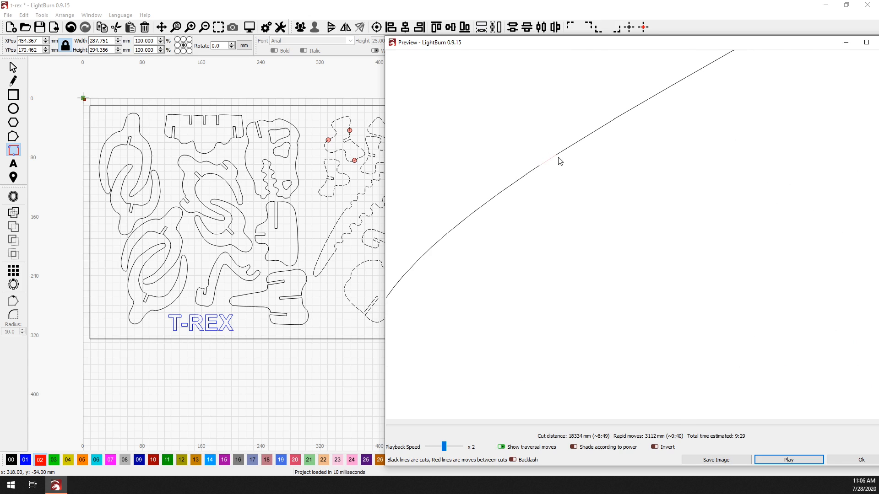
pyautogui.moveTo(559, 150)
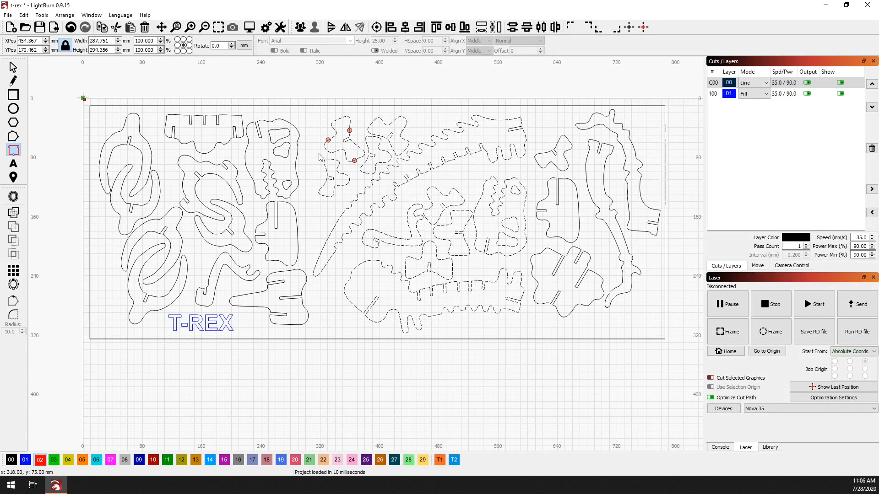
pyautogui.moveTo(379, 134)
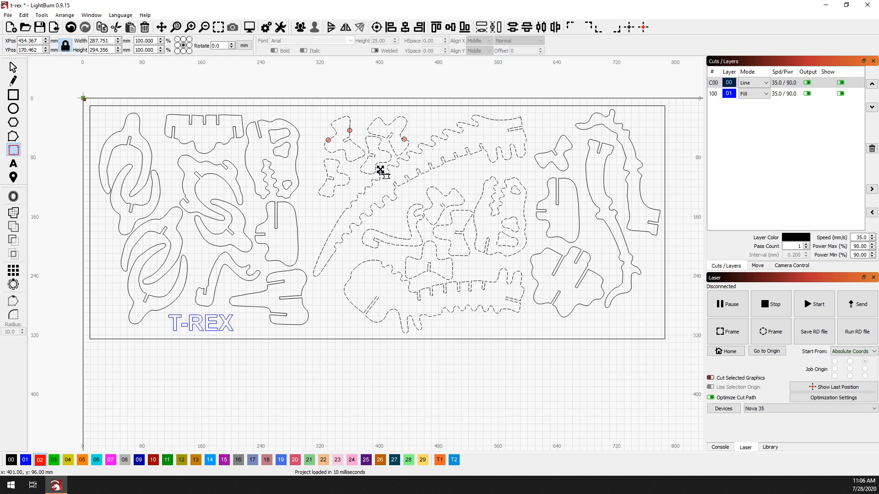
pyautogui.moveTo(423, 181)
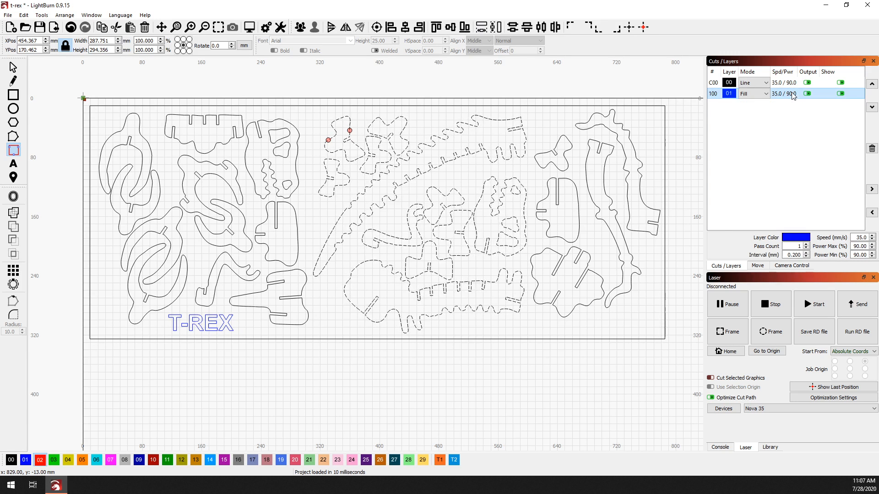
pyautogui.moveTo(768, 98)
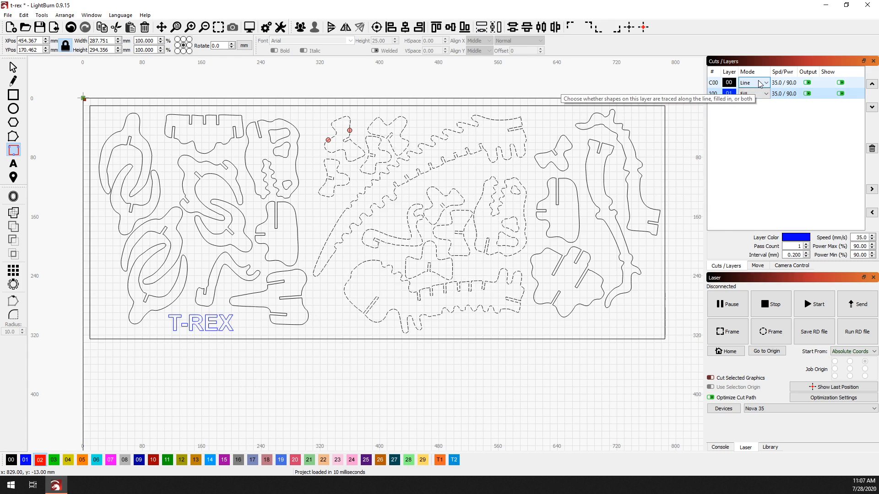
pyautogui.click(764, 93)
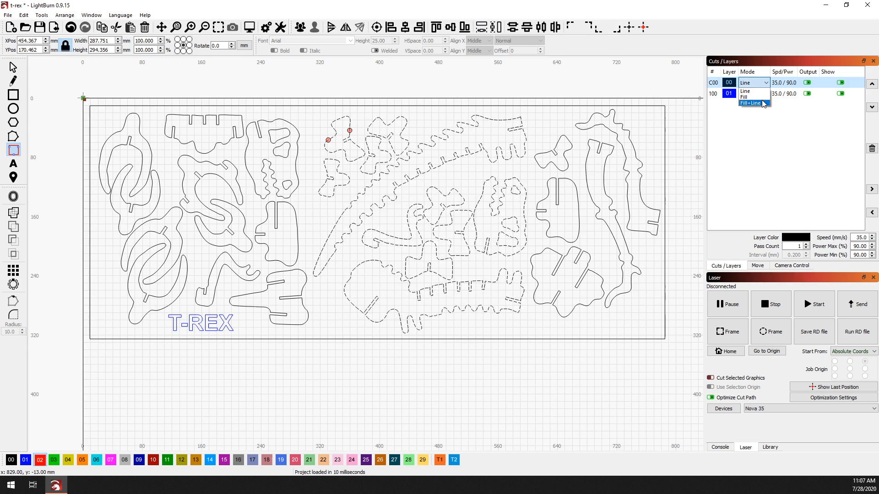
pyautogui.click(745, 93)
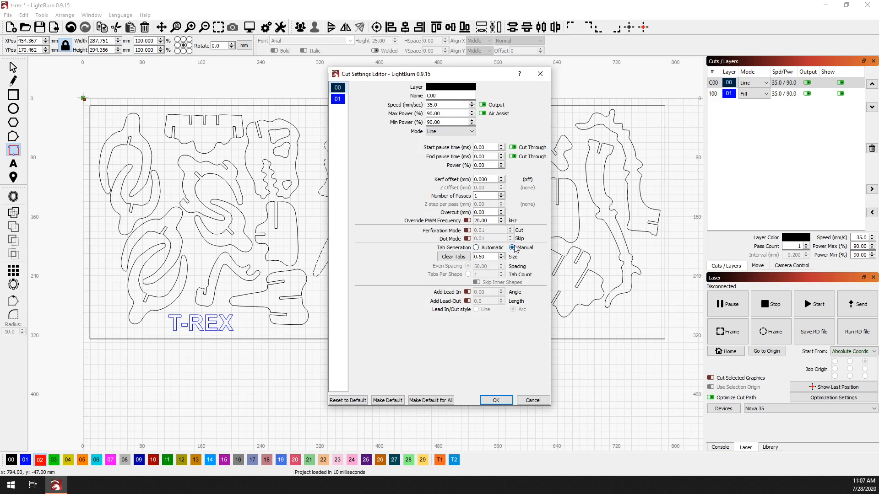
# - Set layer 00 Tab Generation to Automatic with 40 mm even spacing
pyautogui.tripleClick(485, 256)
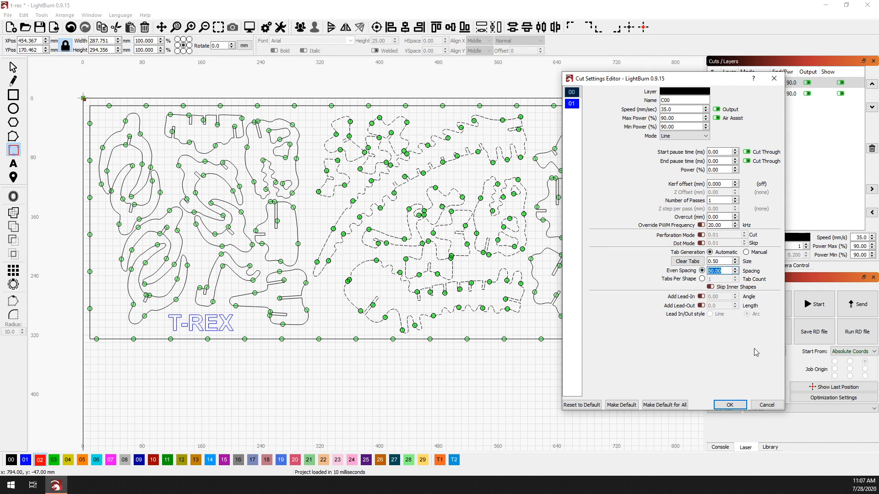
pyautogui.write('40')
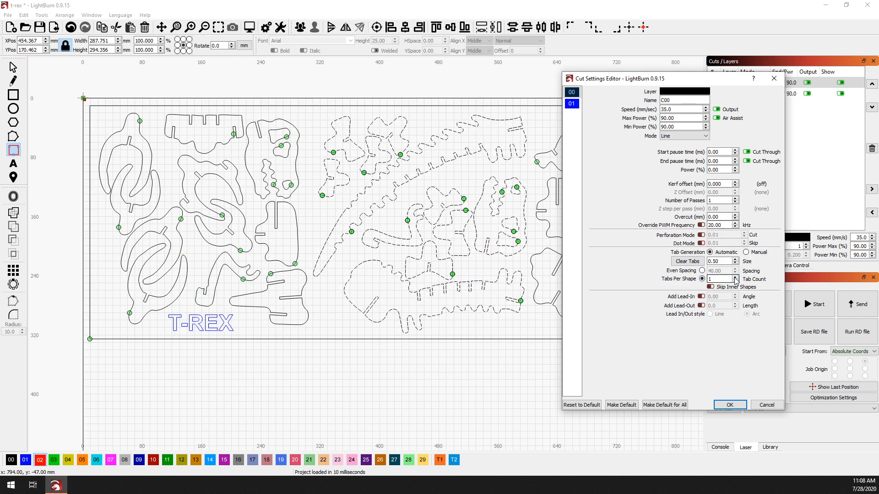
# - Increase the cut layer's Tabs Per Shape count
pyautogui.click(736, 276)
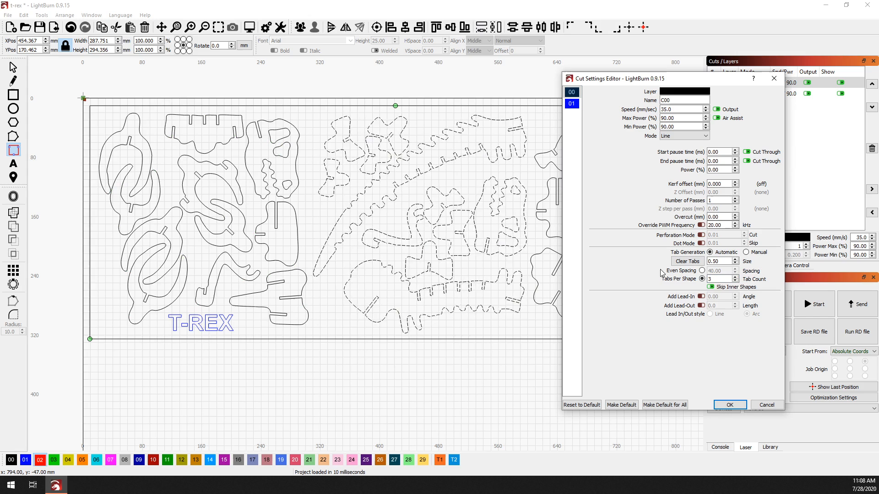
pyautogui.moveTo(767, 405)
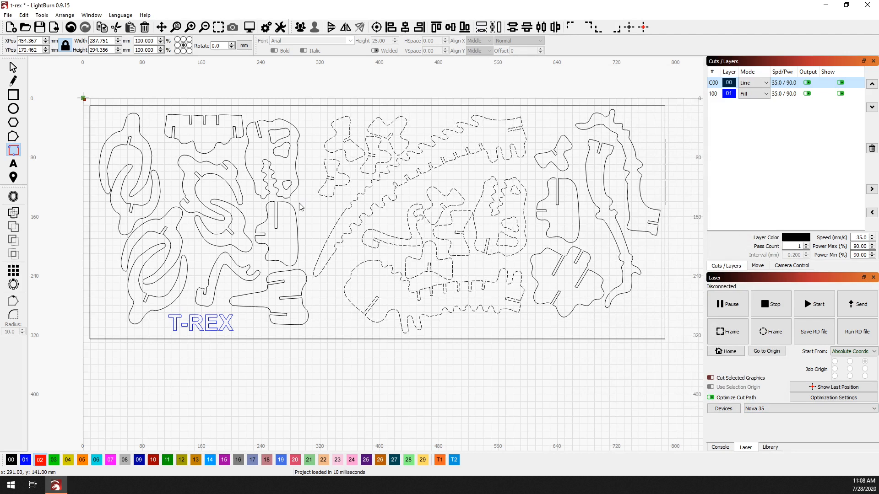
pyautogui.moveTo(307, 209)
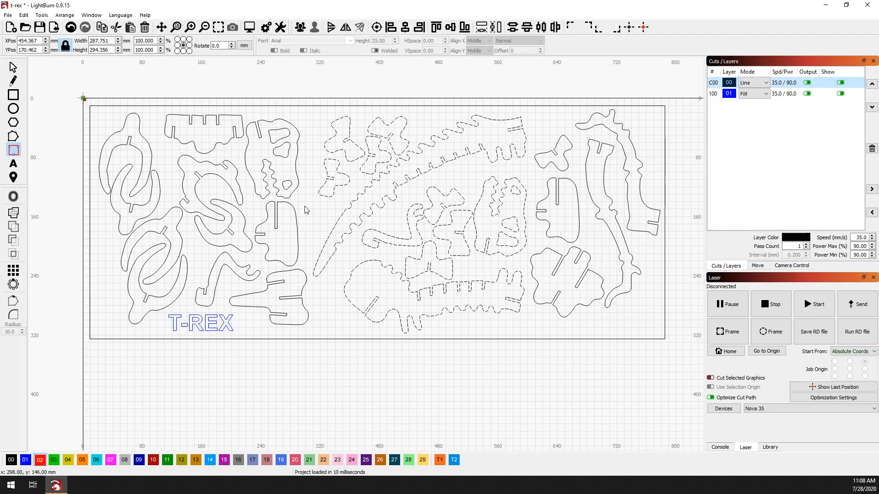
pyautogui.moveTo(615, 357)
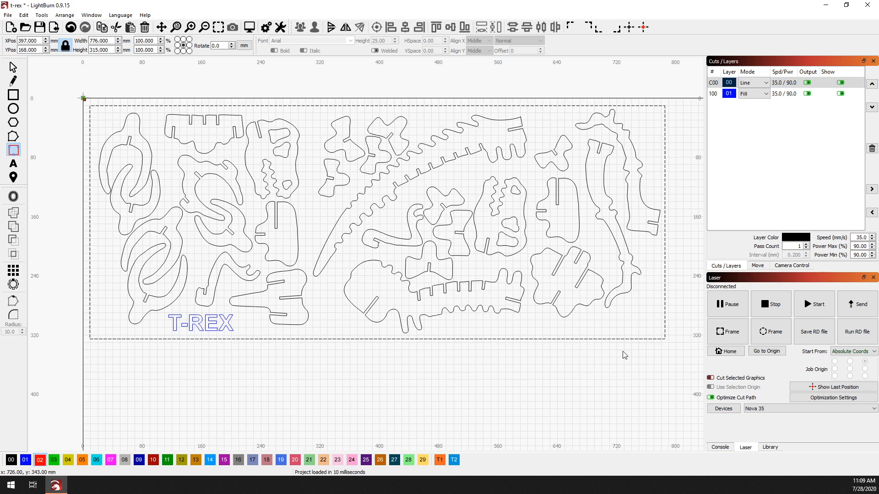
pyautogui.moveTo(527, 275)
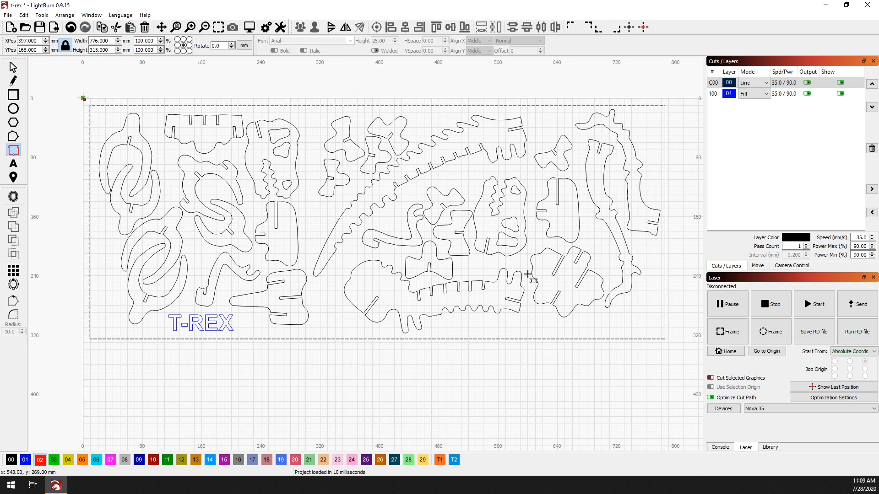
pyautogui.moveTo(362, 209)
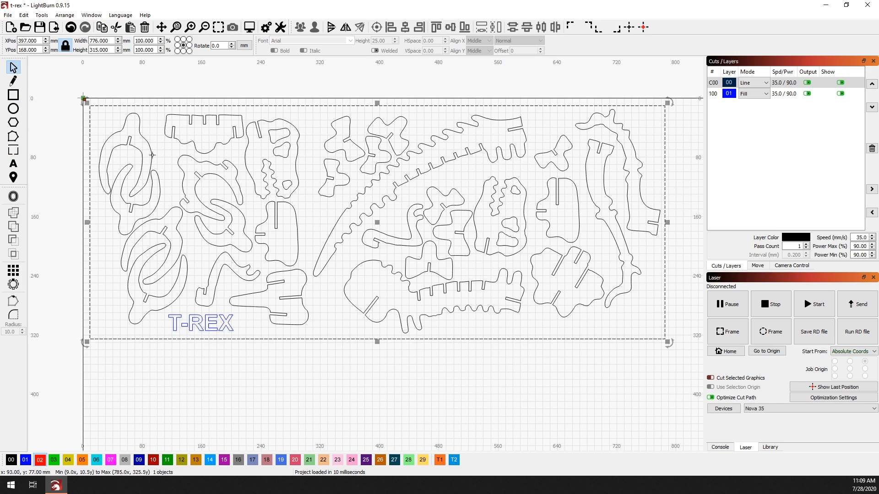
# - Assign the outer border rectangle to the red 02 layer
pyautogui.click(40, 460)
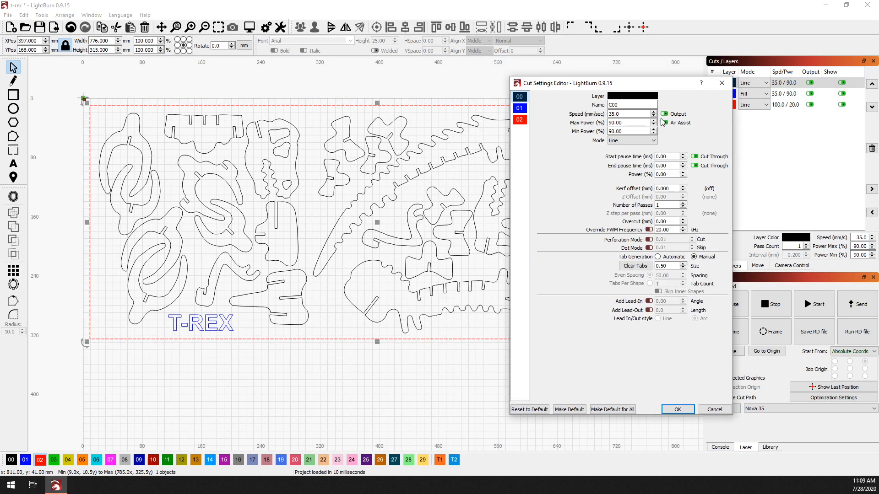
# - Set C00 tabs to Automatic, 3 tabs per shape, with Skip Inner Shapes on
pyautogui.click(658, 257)
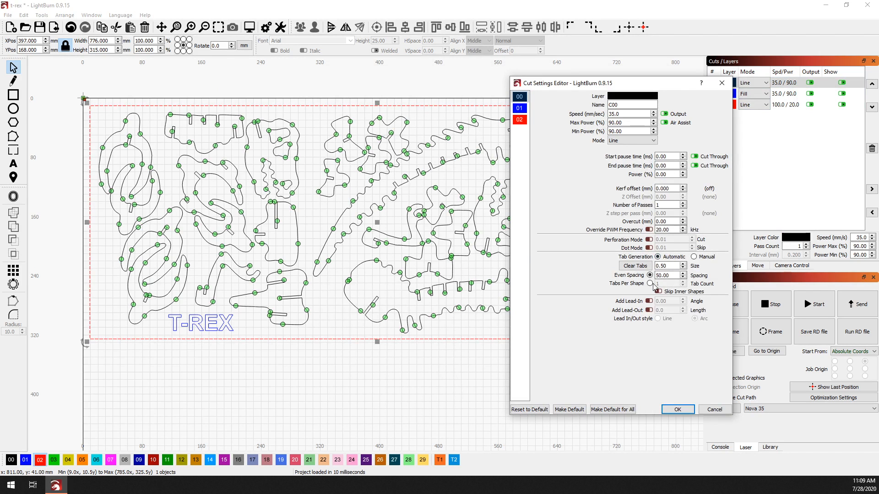
pyautogui.click(649, 283)
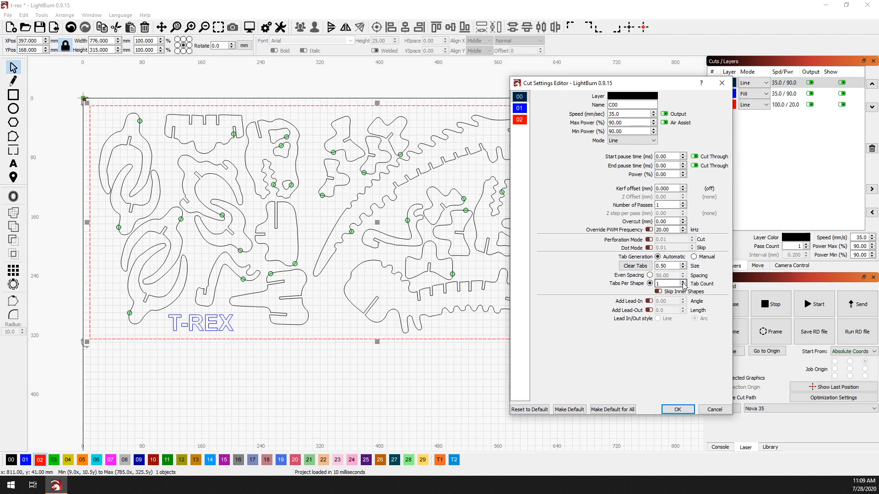
pyautogui.click(682, 281)
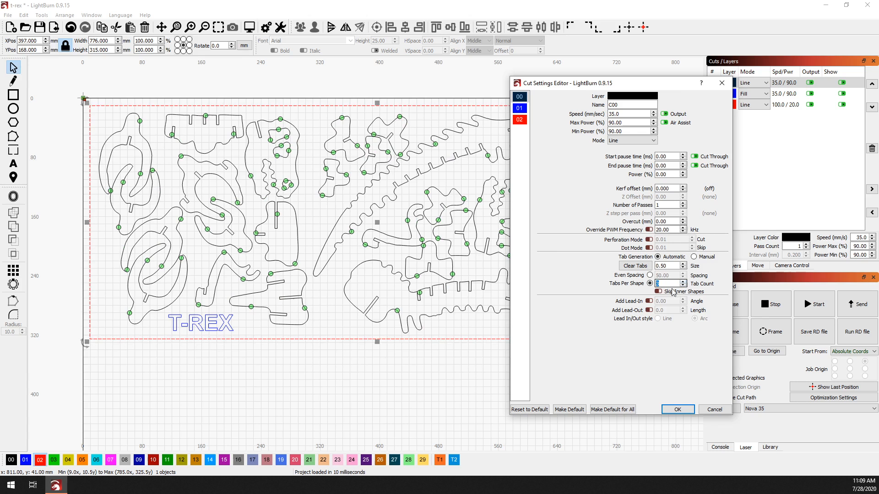
pyautogui.moveTo(657, 291)
pyautogui.write('3')
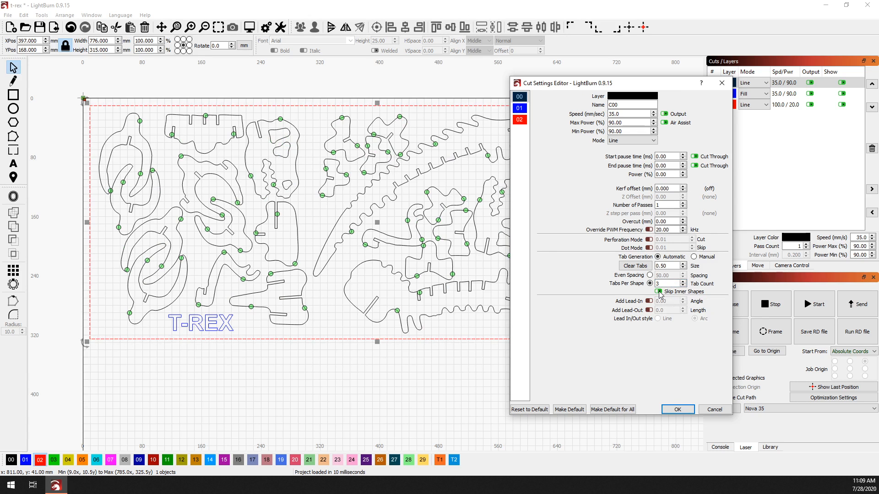
pyautogui.click(657, 292)
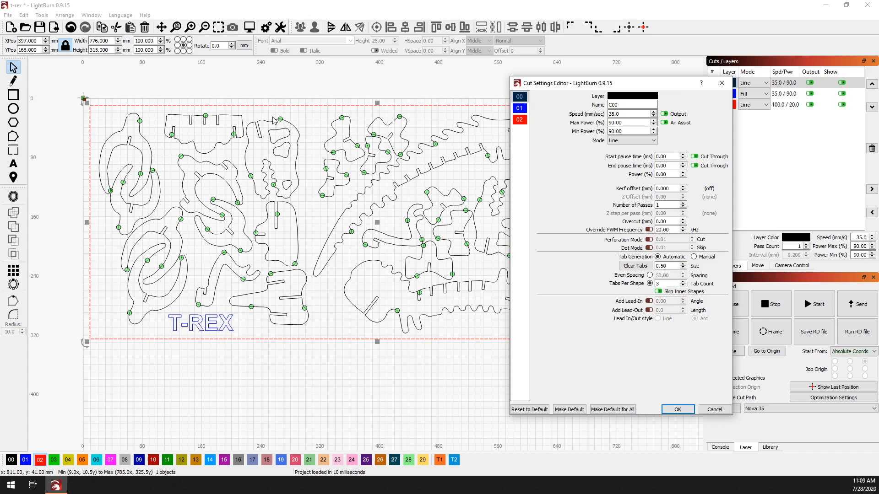
pyautogui.moveTo(247, 159)
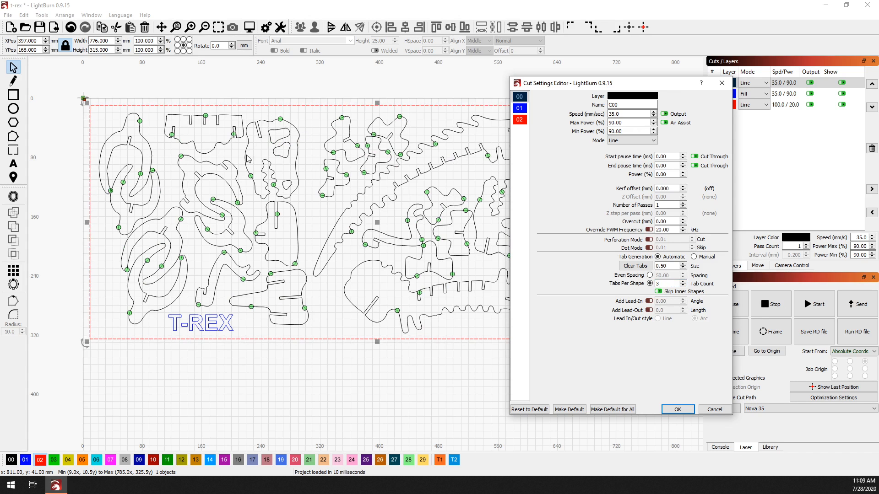
pyautogui.moveTo(299, 155)
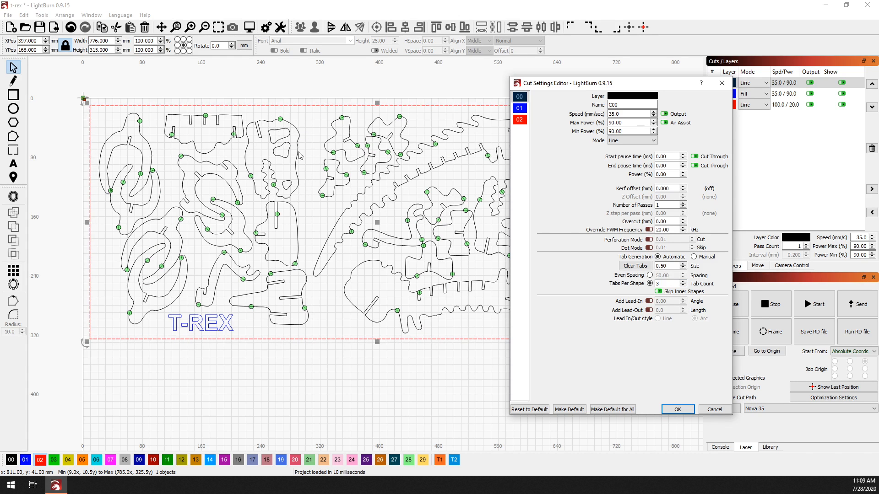
pyautogui.moveTo(285, 185)
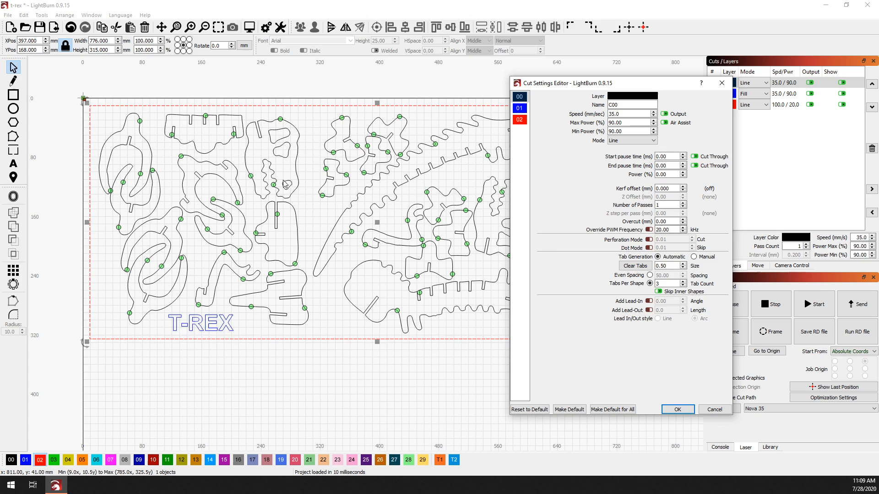
pyautogui.moveTo(299, 205)
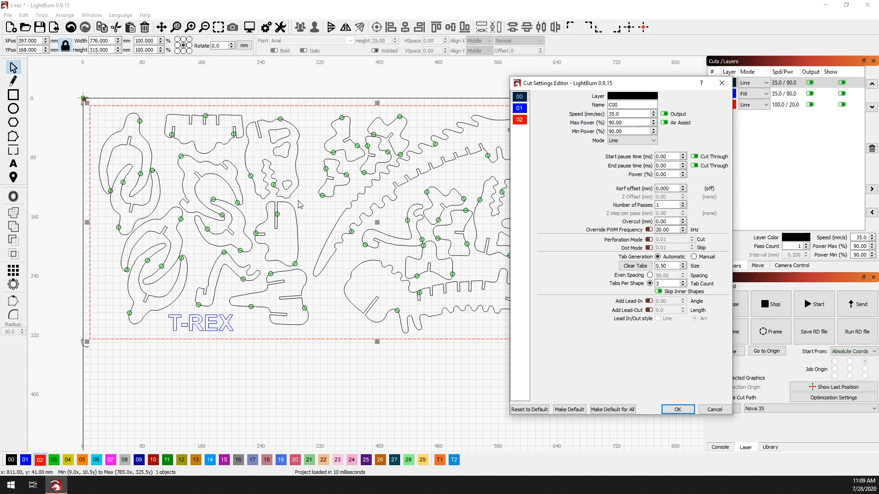
pyautogui.moveTo(279, 131)
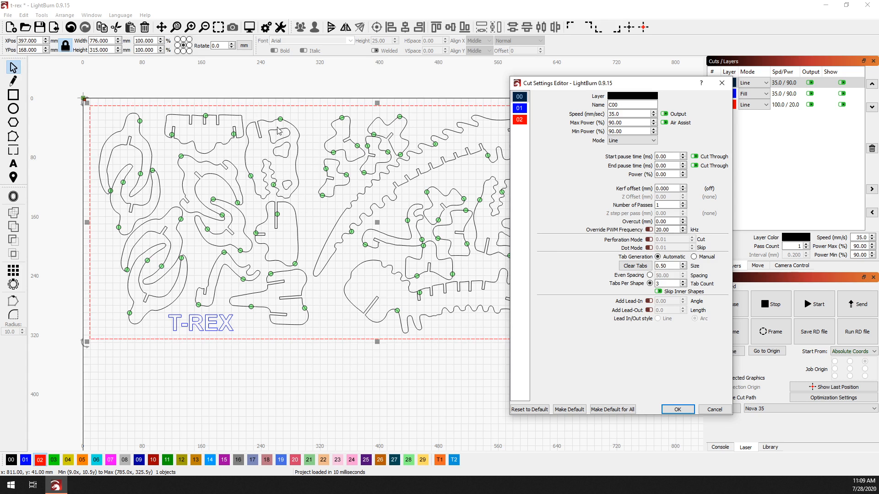
pyautogui.moveTo(286, 148)
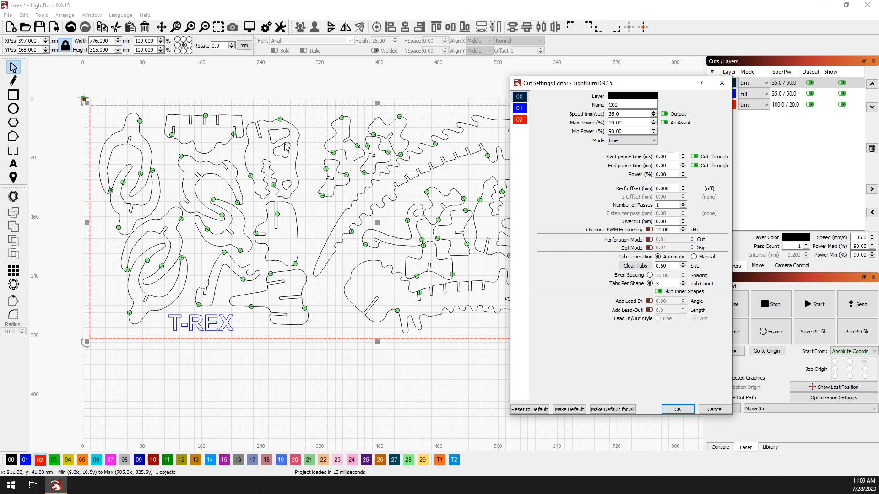
pyautogui.moveTo(285, 213)
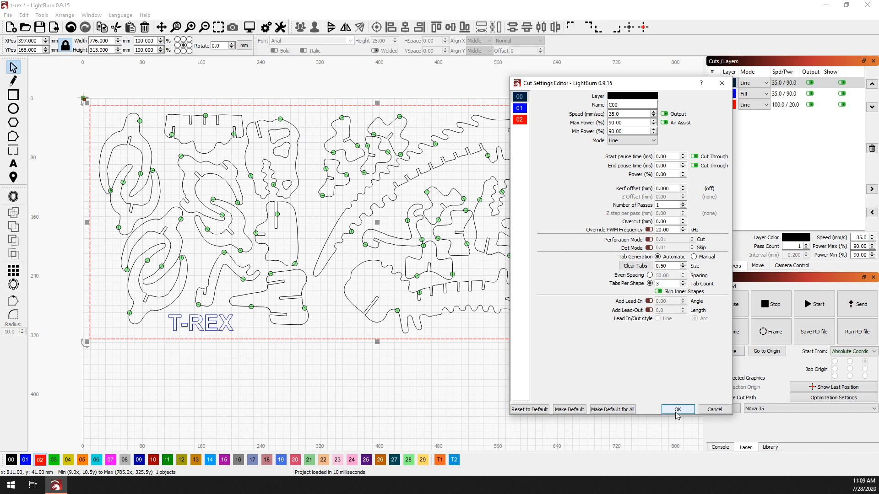
# - Apply the automatic tab settings and zoom in on the puzzle pieces
pyautogui.click(677, 409)
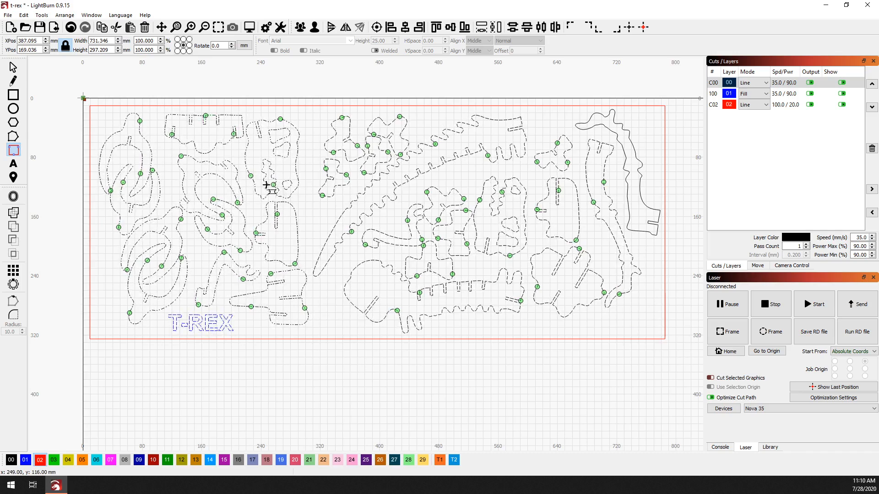
pyautogui.scroll(3)
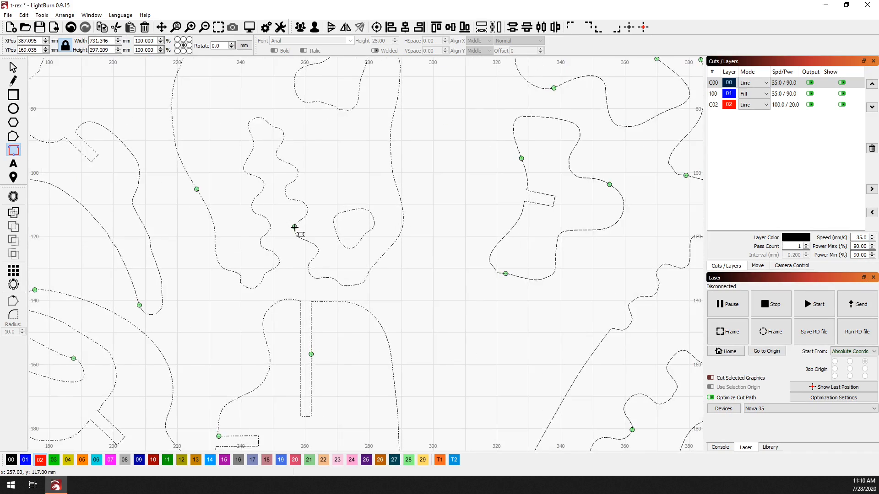
pyautogui.scroll(-3)
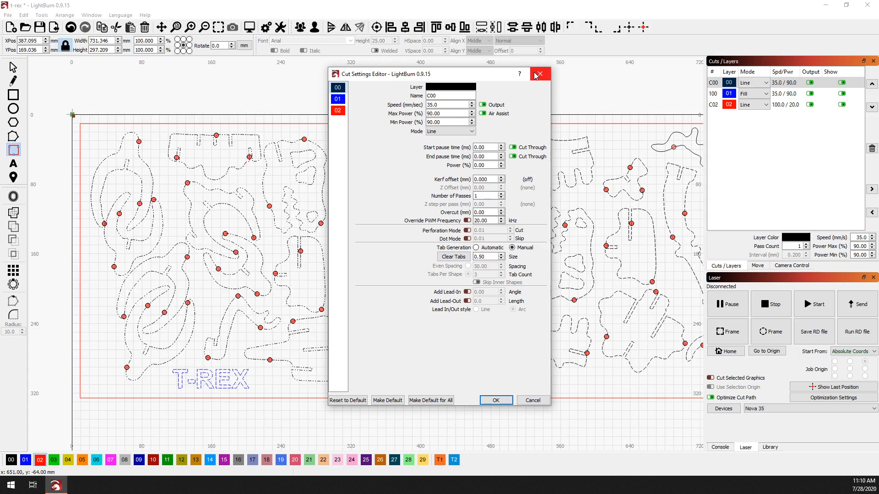
pyautogui.moveTo(538, 73)
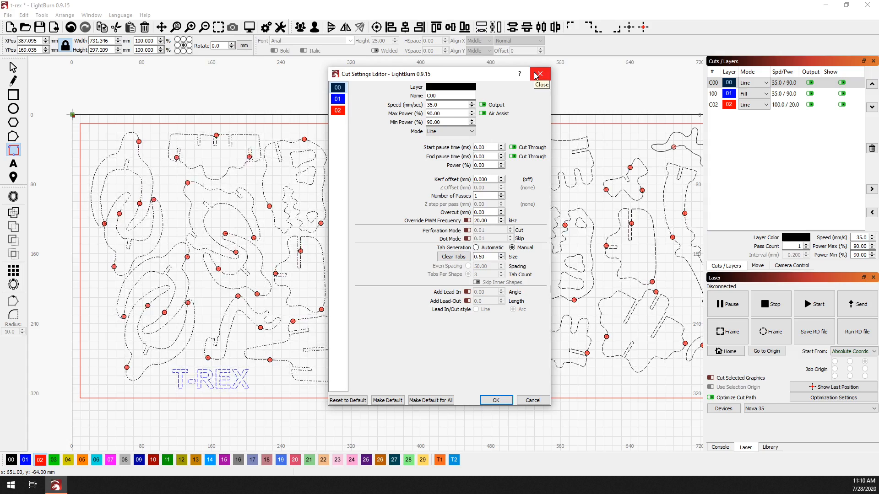
# - Set C00 Tab Generation back to Automatic and confirm discarding manual tabs
pyautogui.click(538, 73)
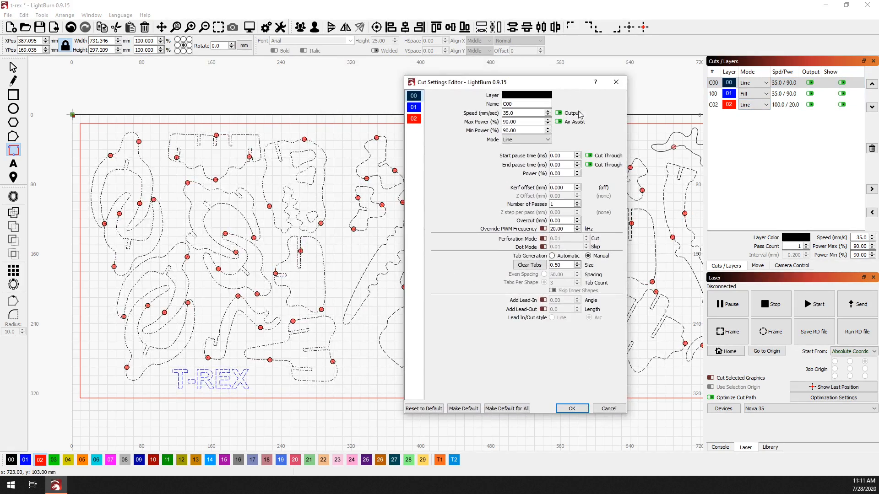
pyautogui.click(552, 255)
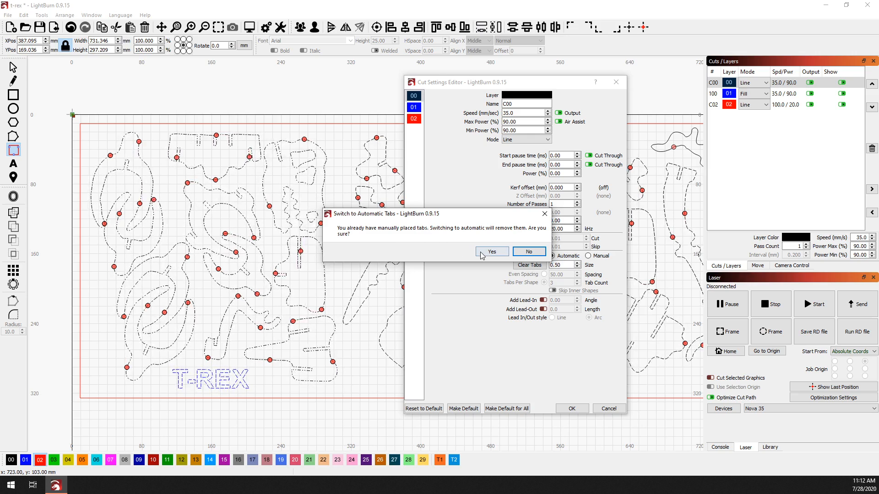
pyautogui.click(490, 251)
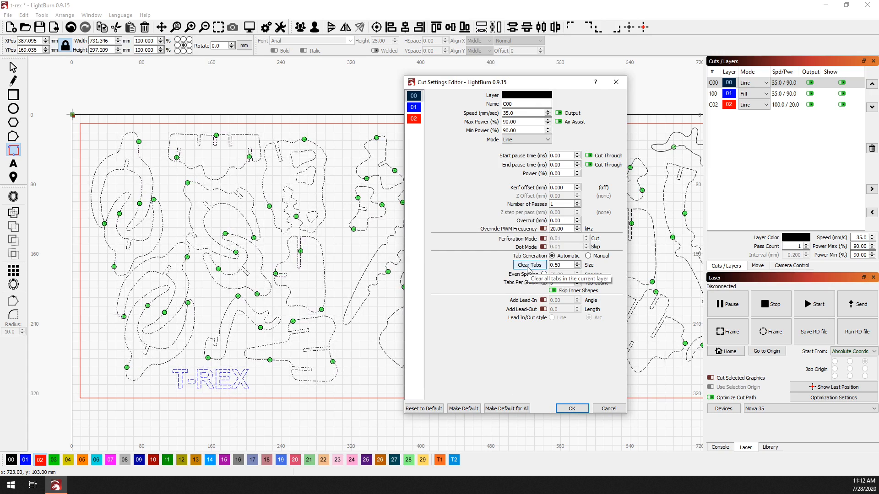
# - Clear every tab on the C00 cut layer and confirm
pyautogui.click(529, 265)
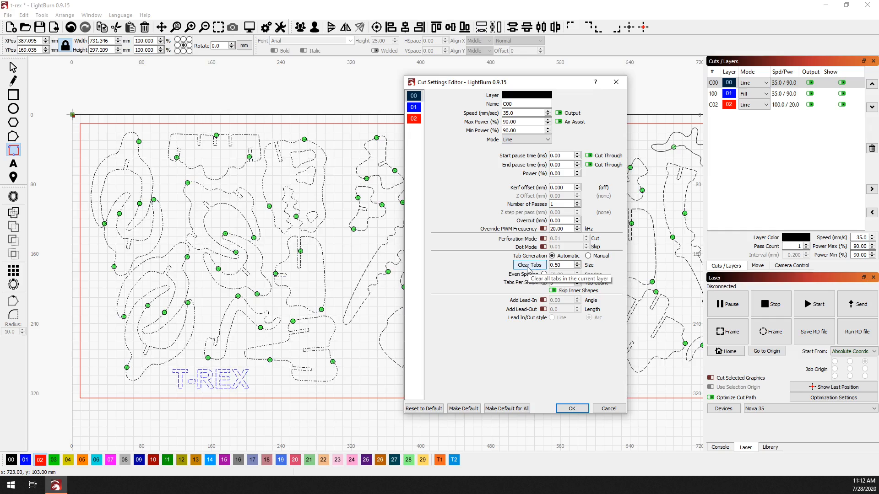
pyautogui.click(528, 264)
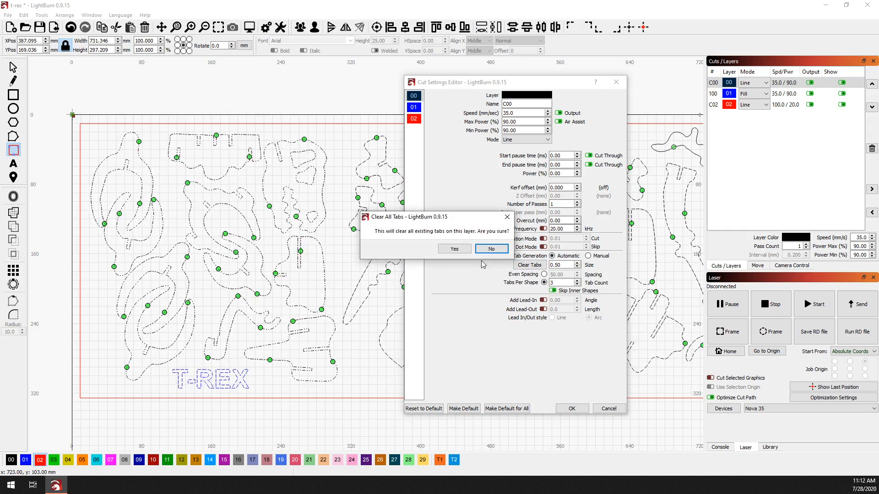
pyautogui.click(454, 249)
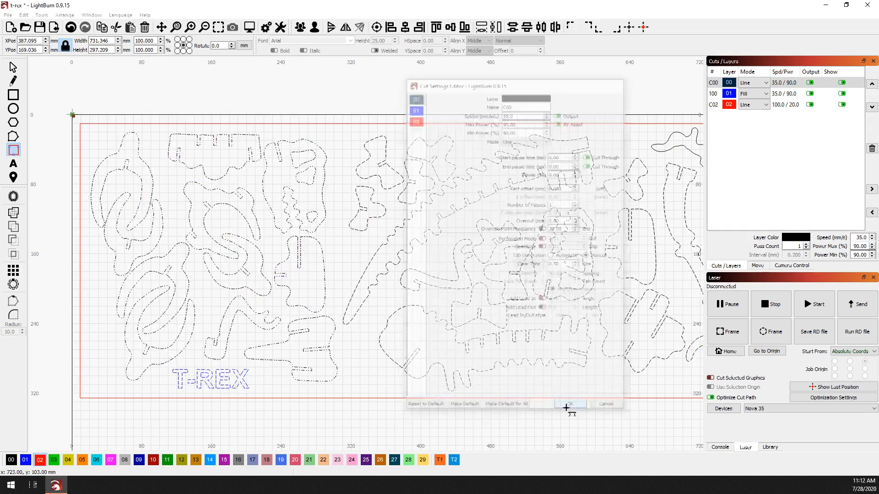